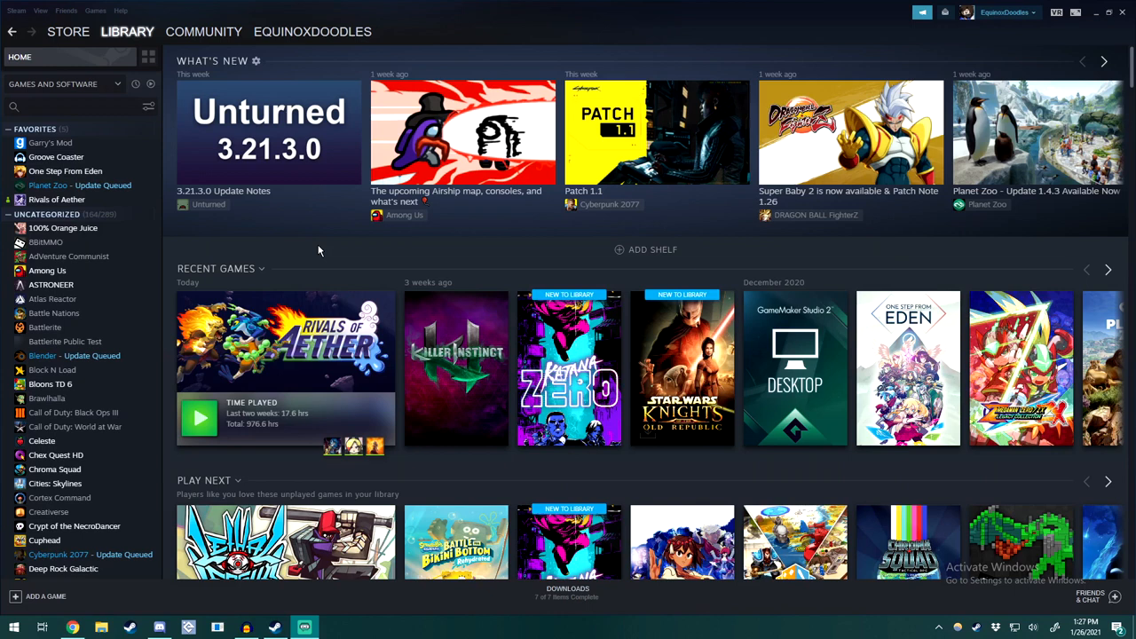
pyautogui.moveTo(247, 252)
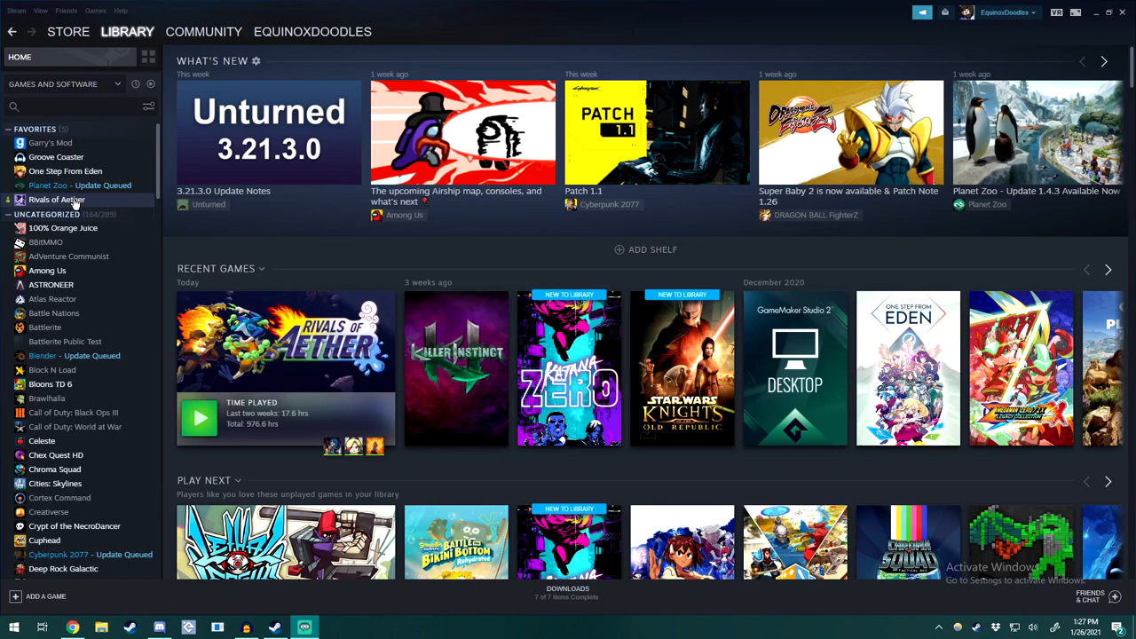
# Step: Bring up the Rivals of Aether context menu to browse its local game files
pyautogui.rightClick(57, 199)
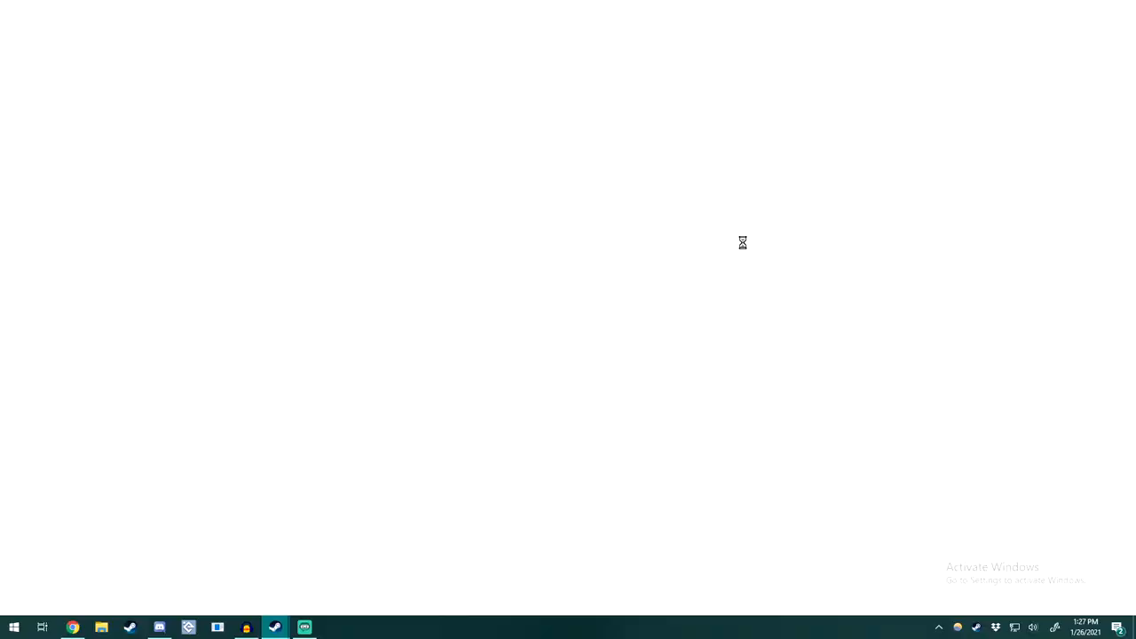
# Step: Navigate from steamapps into workshop content folder 383980
pyautogui.click(101, 626)
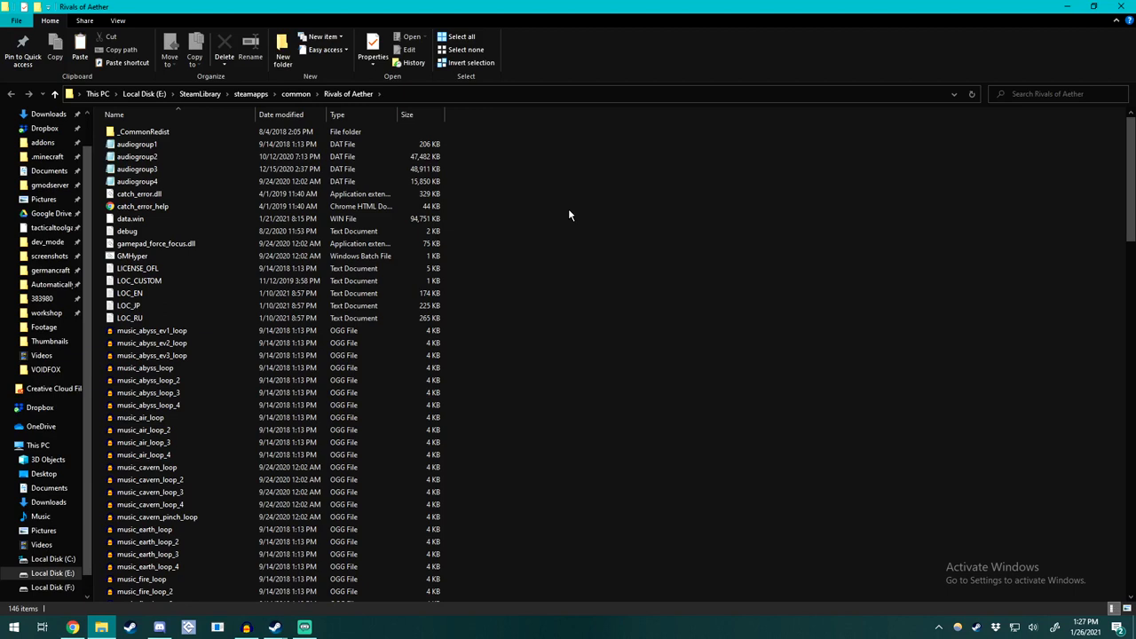
pyautogui.click(251, 94)
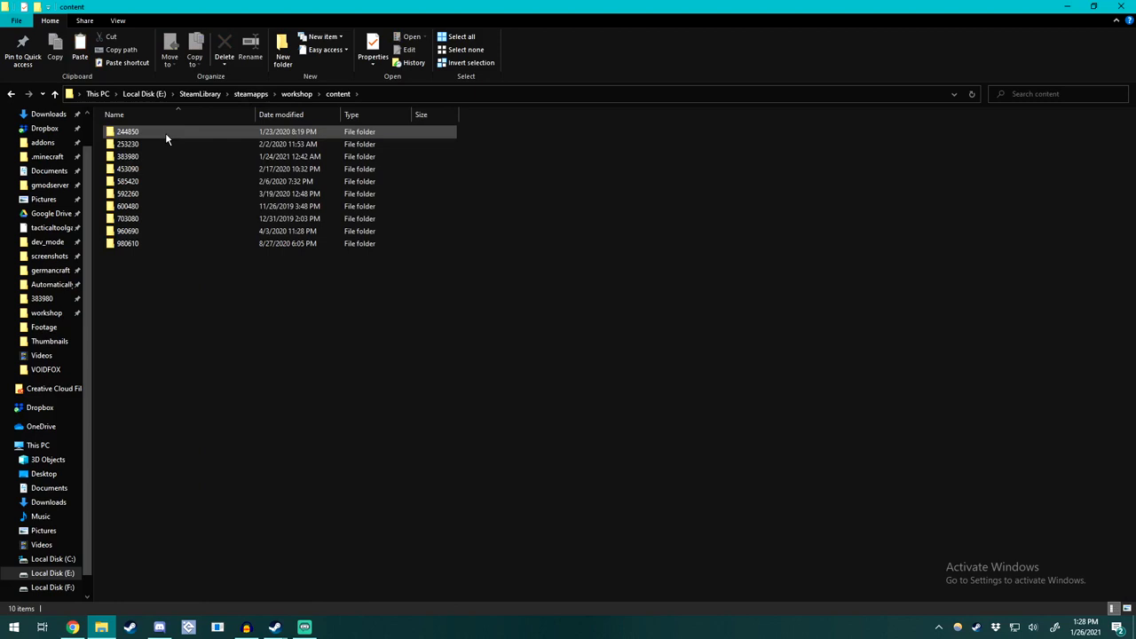
pyautogui.doubleClick(127, 157)
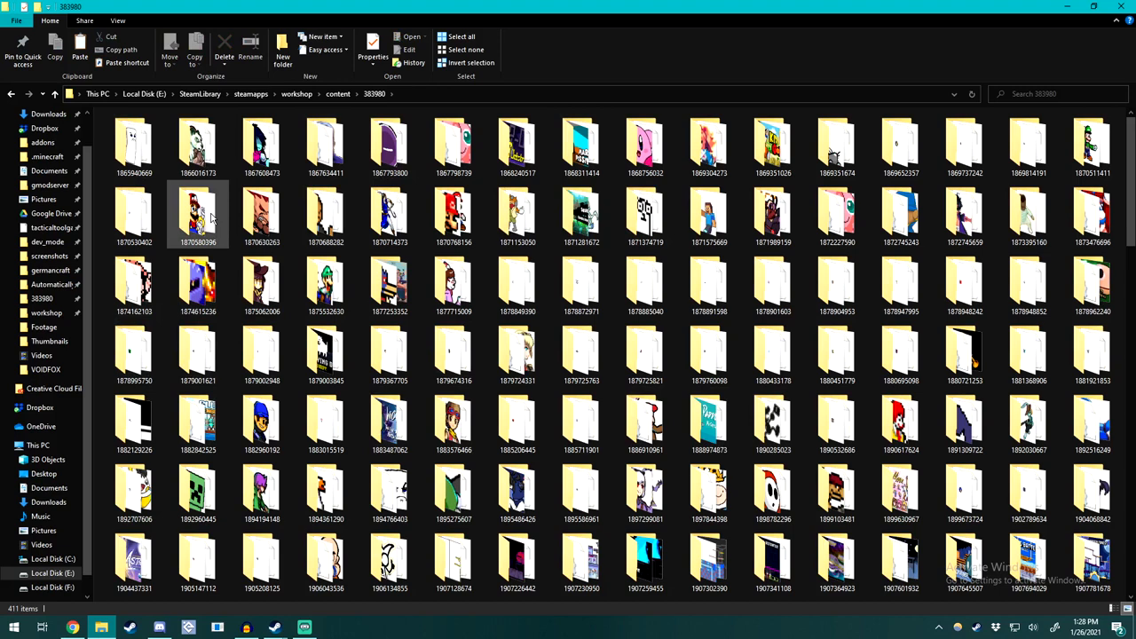
pyautogui.click(134, 284)
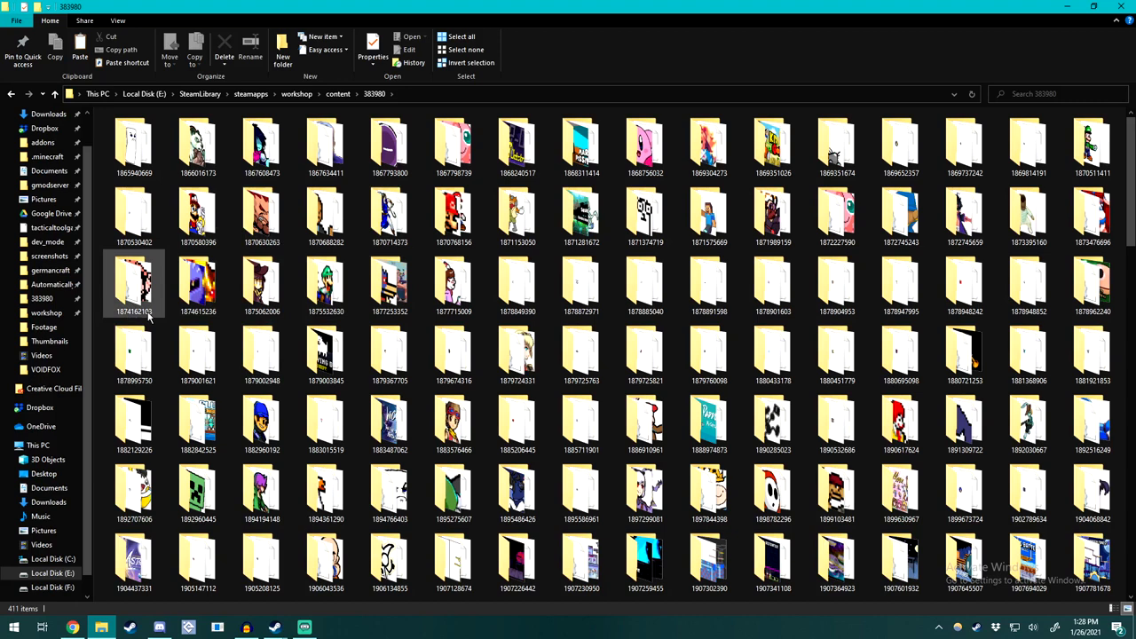
pyautogui.click(134, 146)
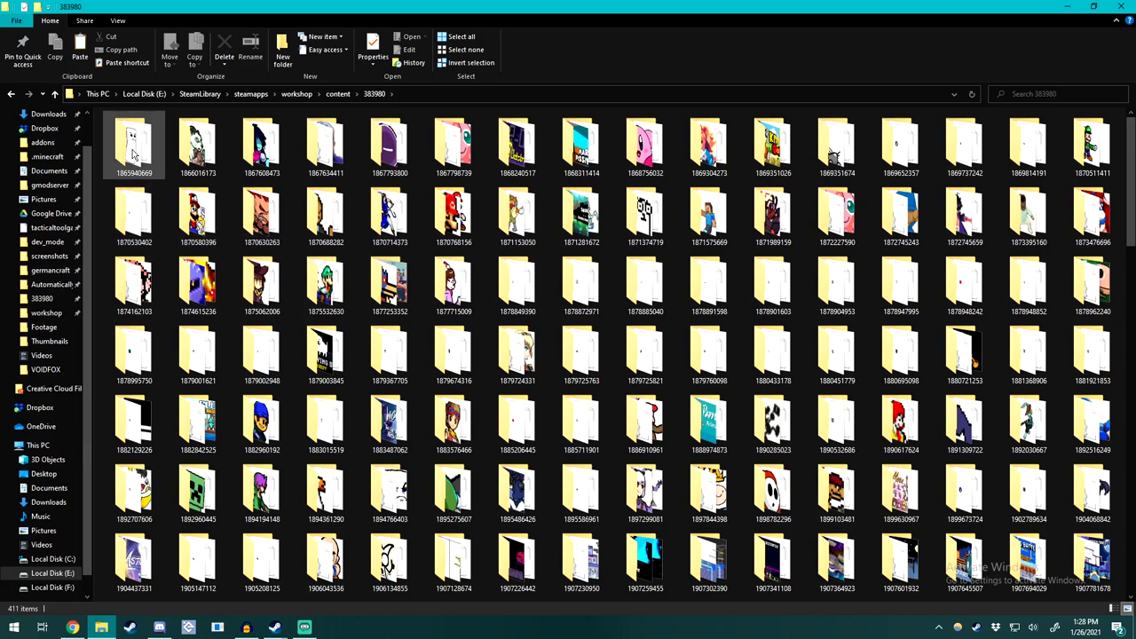
pyautogui.click(134, 142)
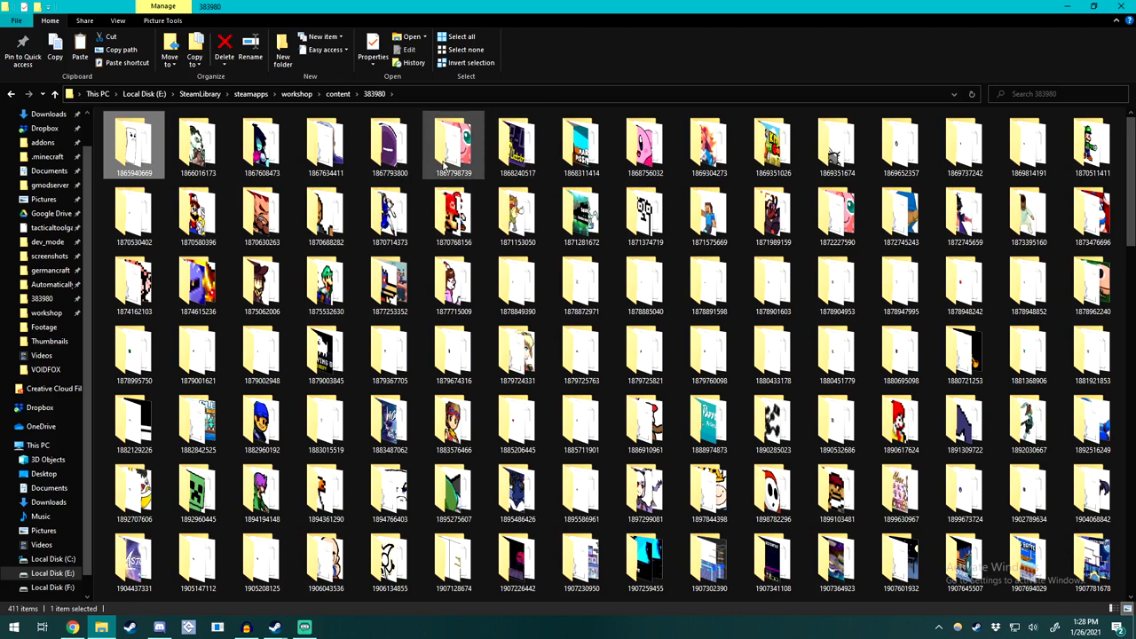
pyautogui.click(454, 213)
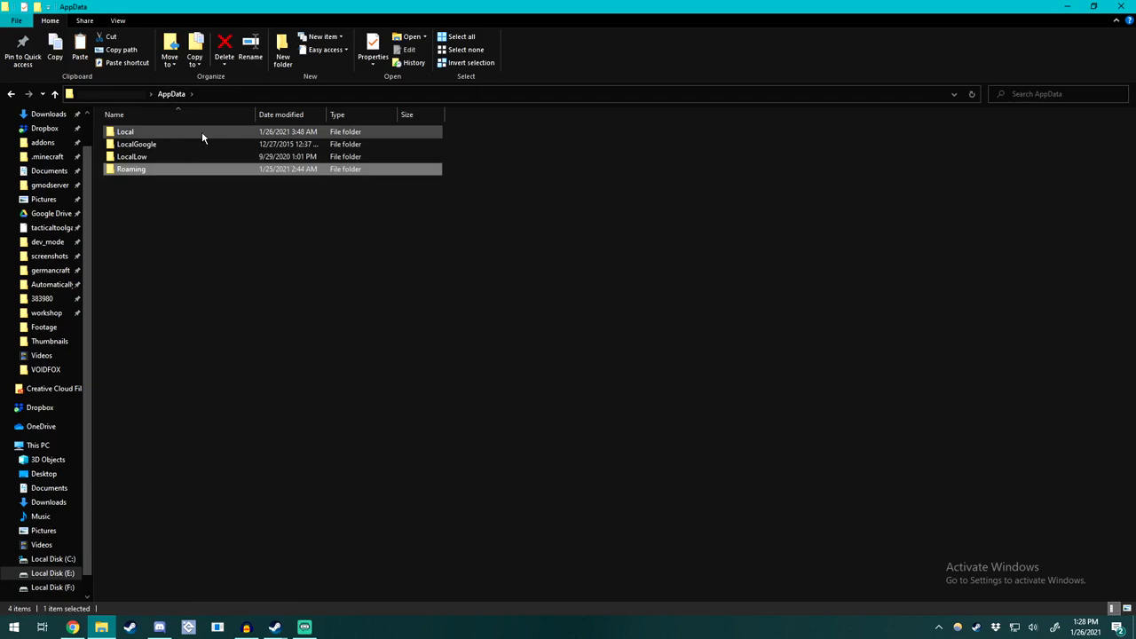
# Step: Go from AppData into Local, then the RivalsofAether folder
pyautogui.doubleClick(126, 131)
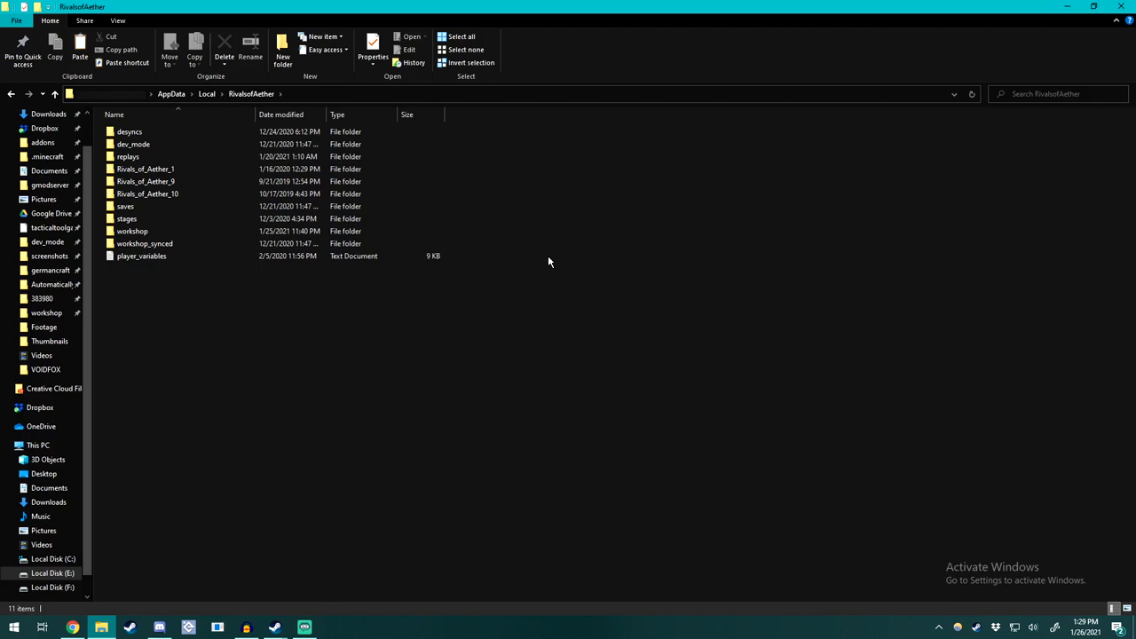
# Step: Open the local workshop folder and paste the copied item folder
pyautogui.click(132, 231)
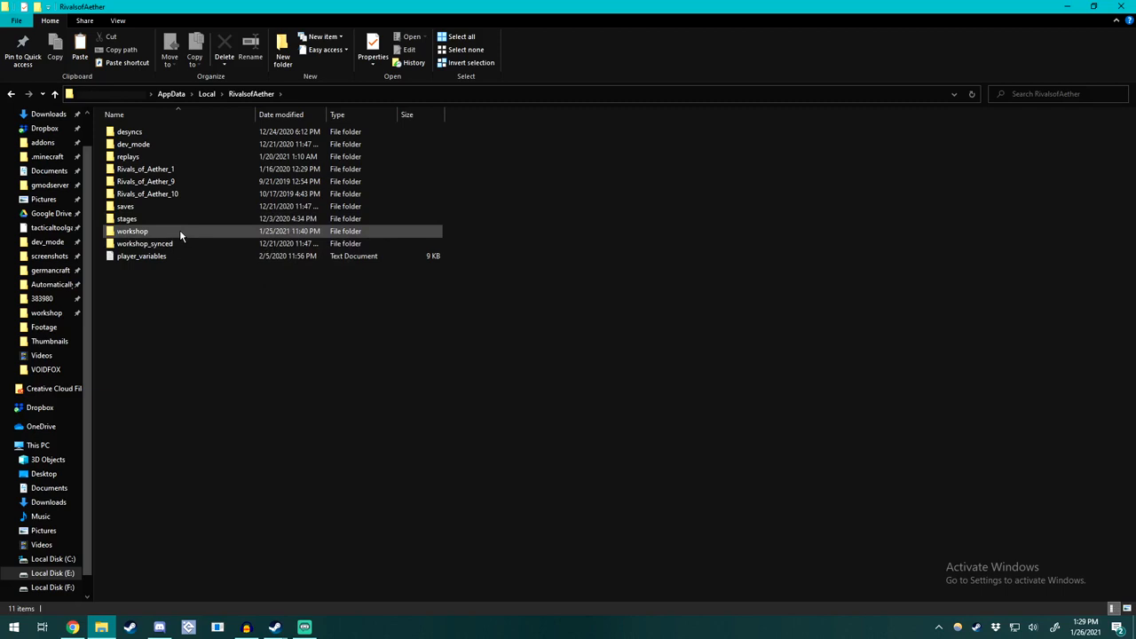
pyautogui.moveTo(178, 231)
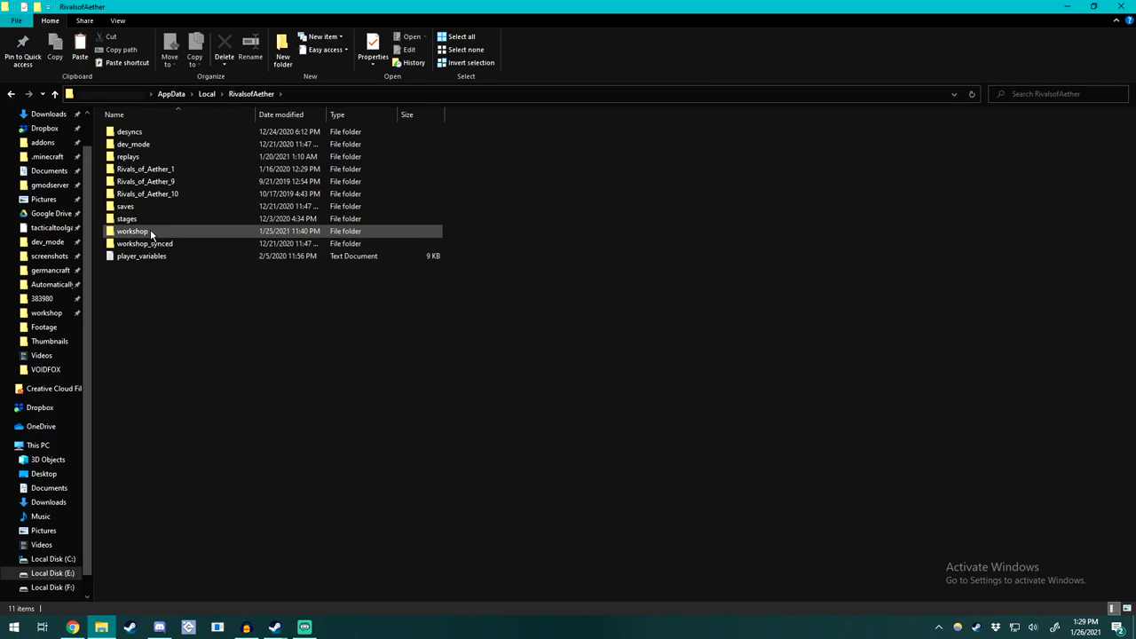
pyautogui.doubleClick(133, 231)
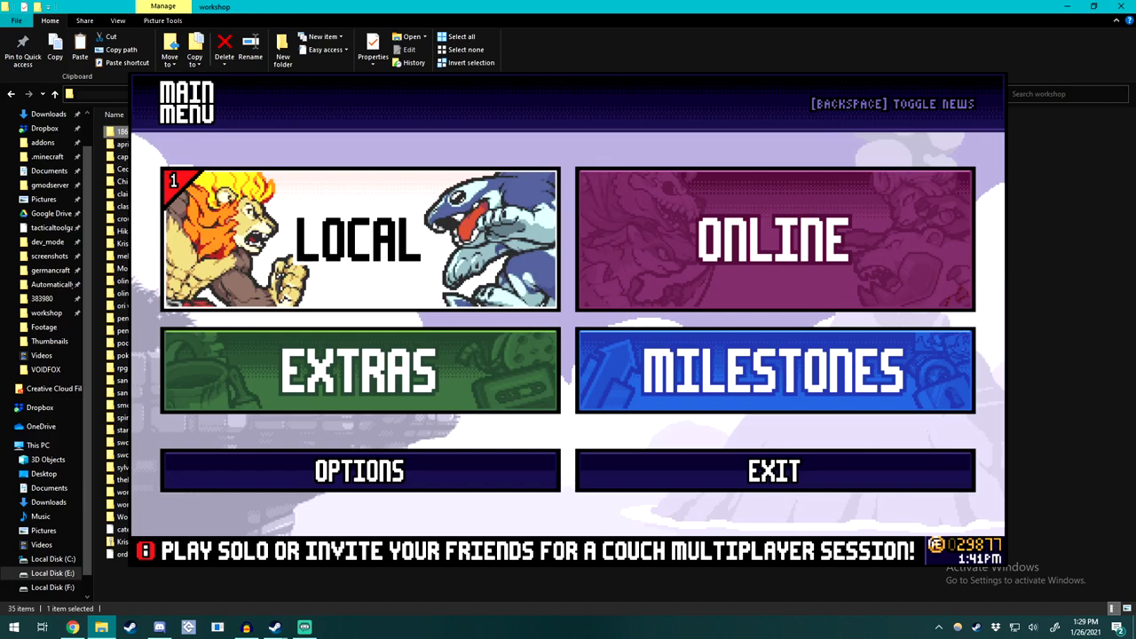
# Step: Start Local play and confirm Sandbert appears among workshop characters
pyautogui.click(359, 239)
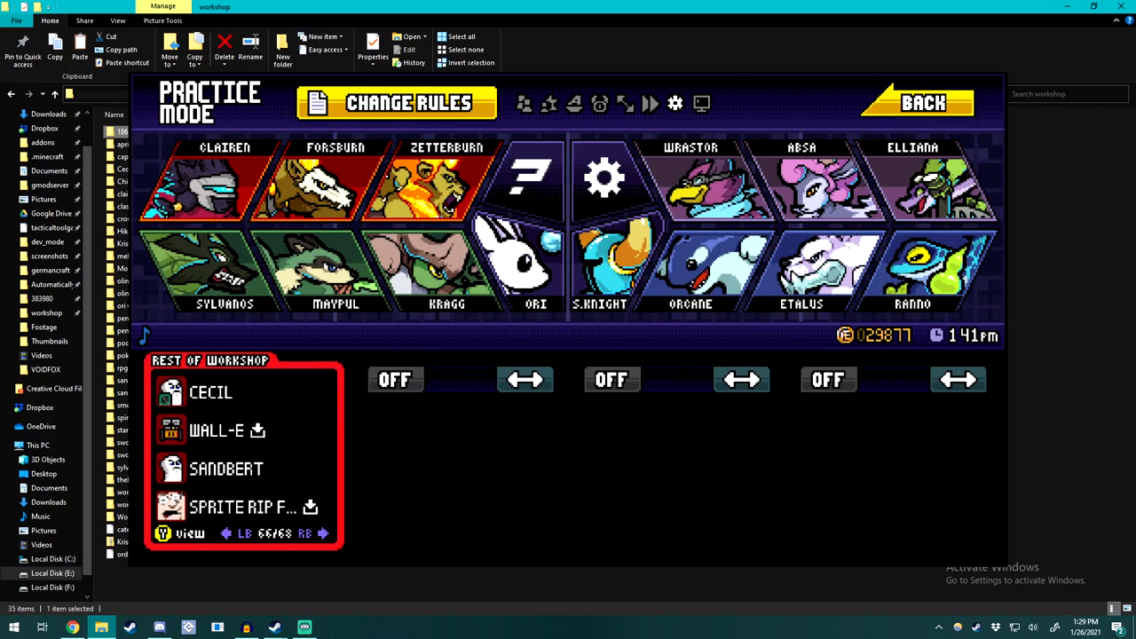